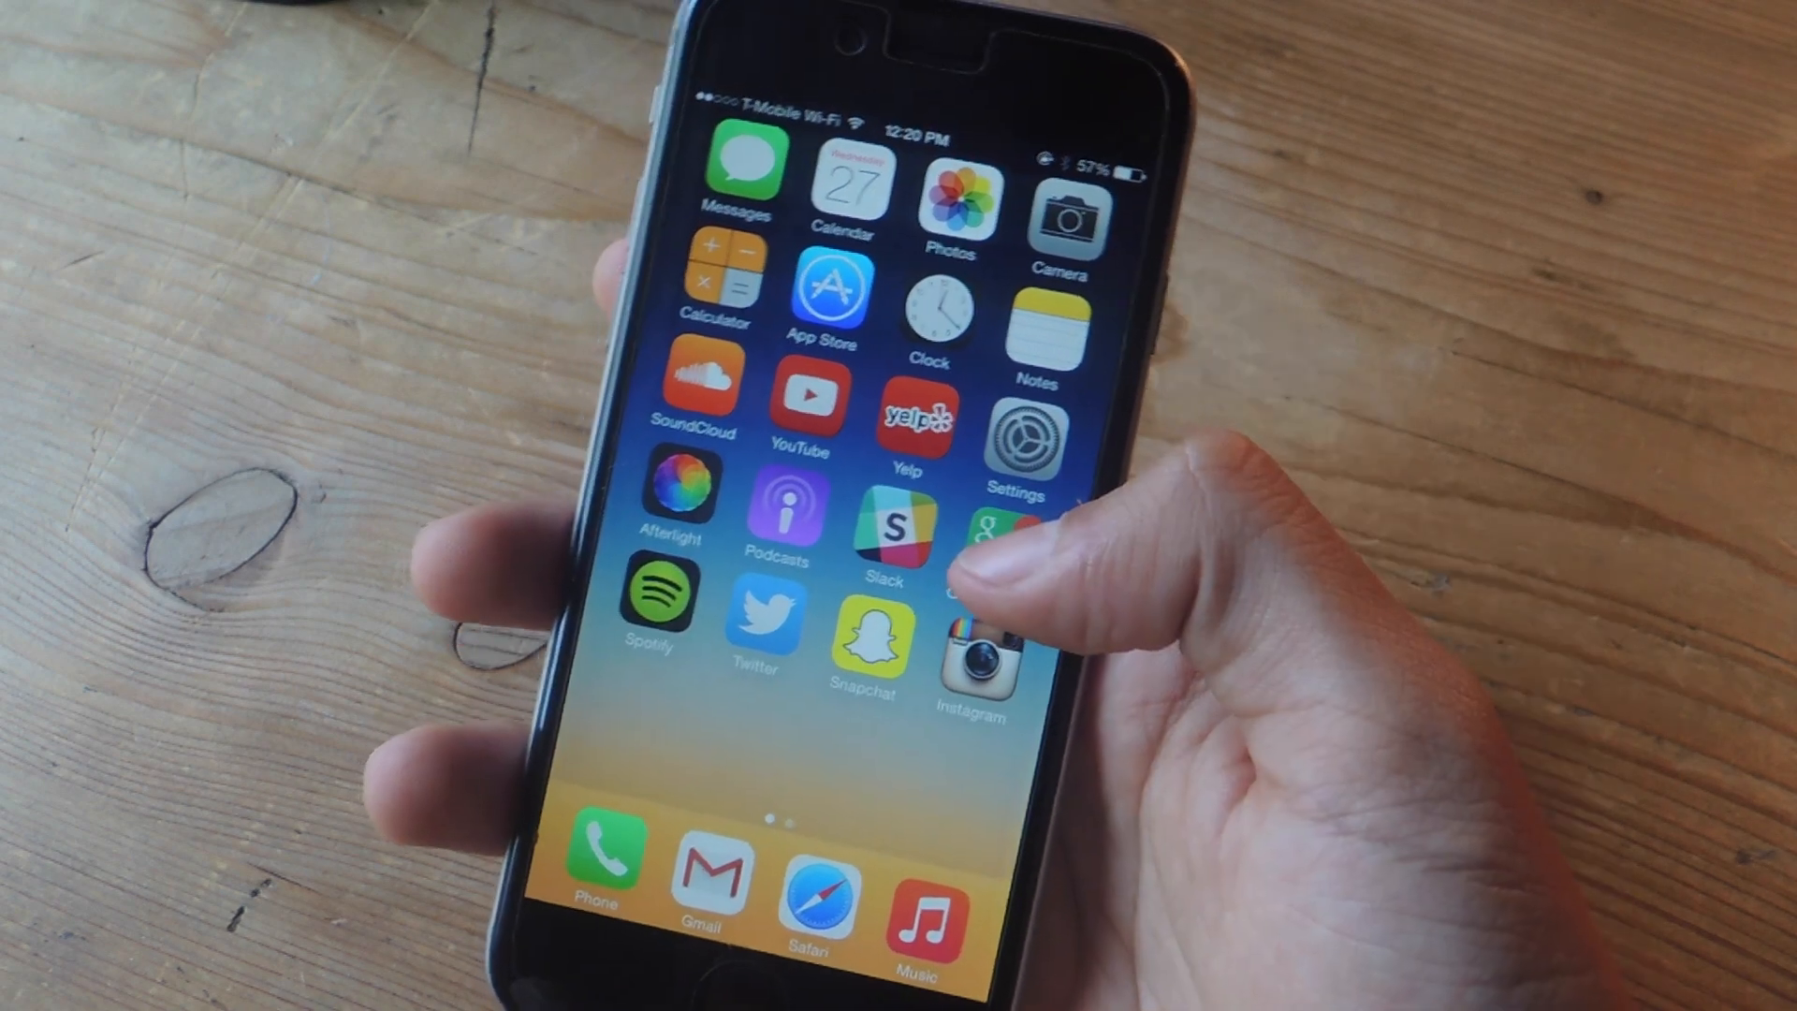
Swipe across the home screen to find Chrome and search 'tame impala eventually'
scroll(left, 3)
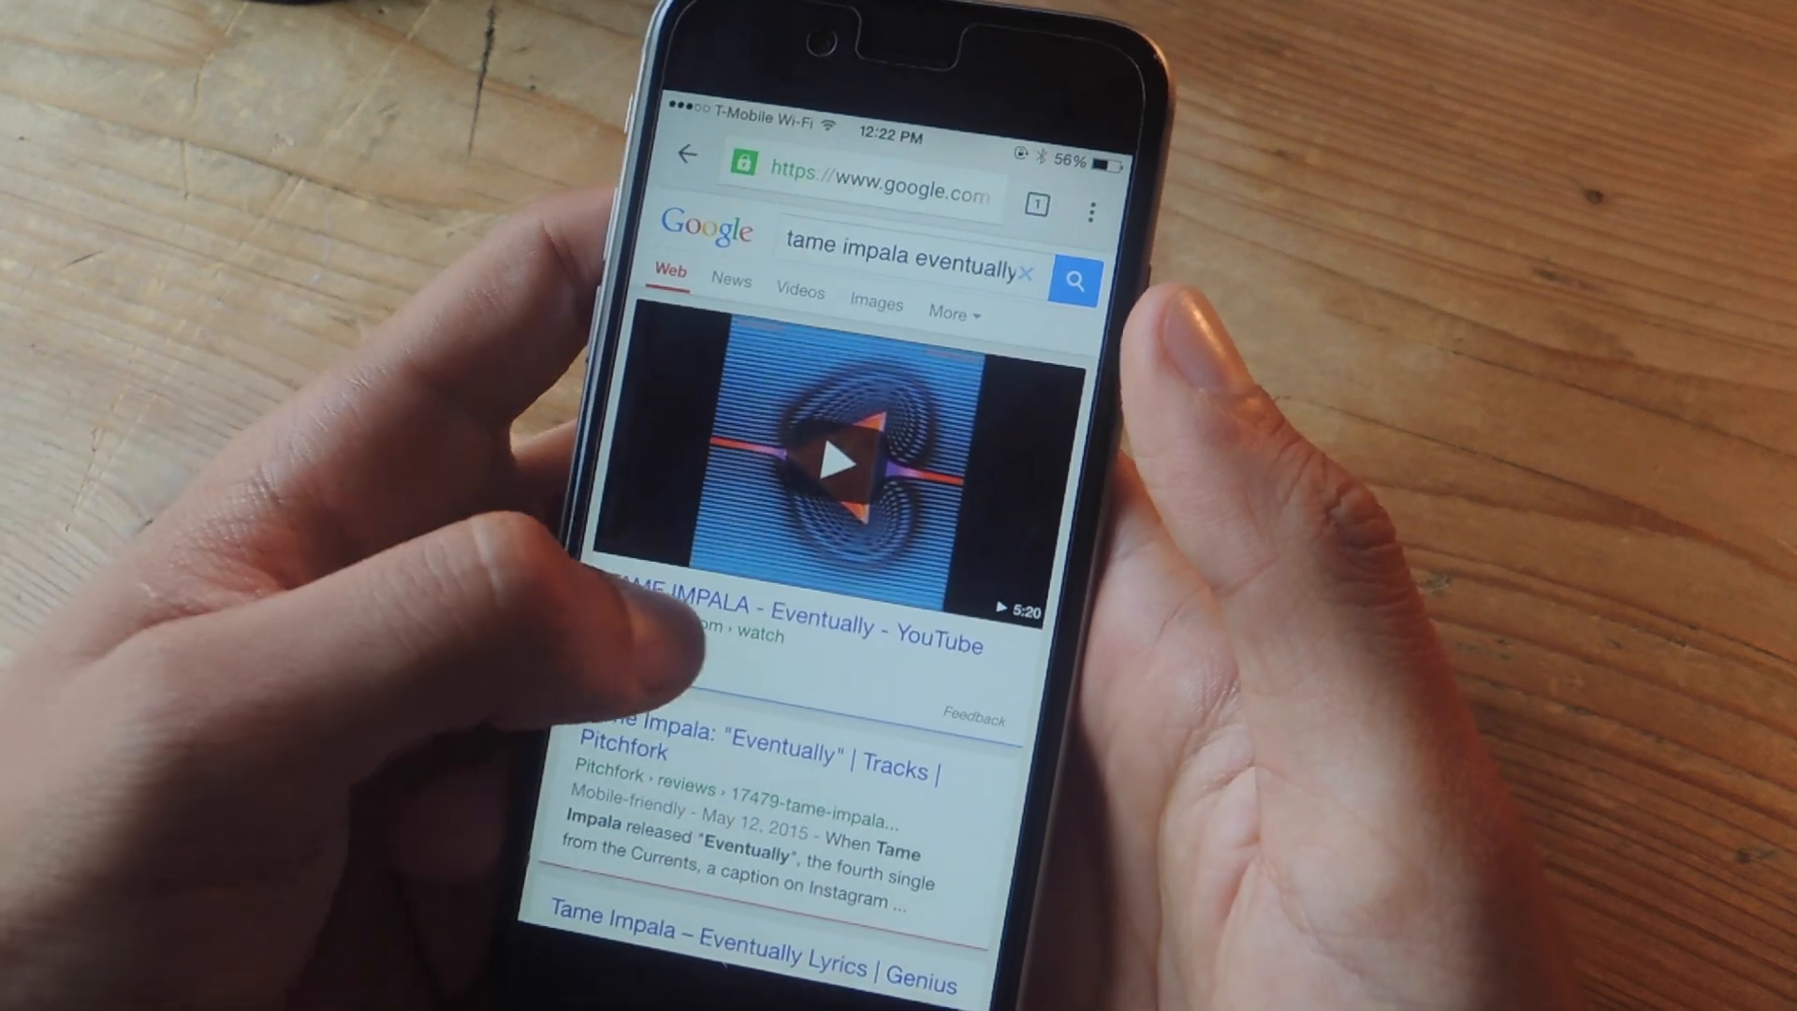
click(842, 458)
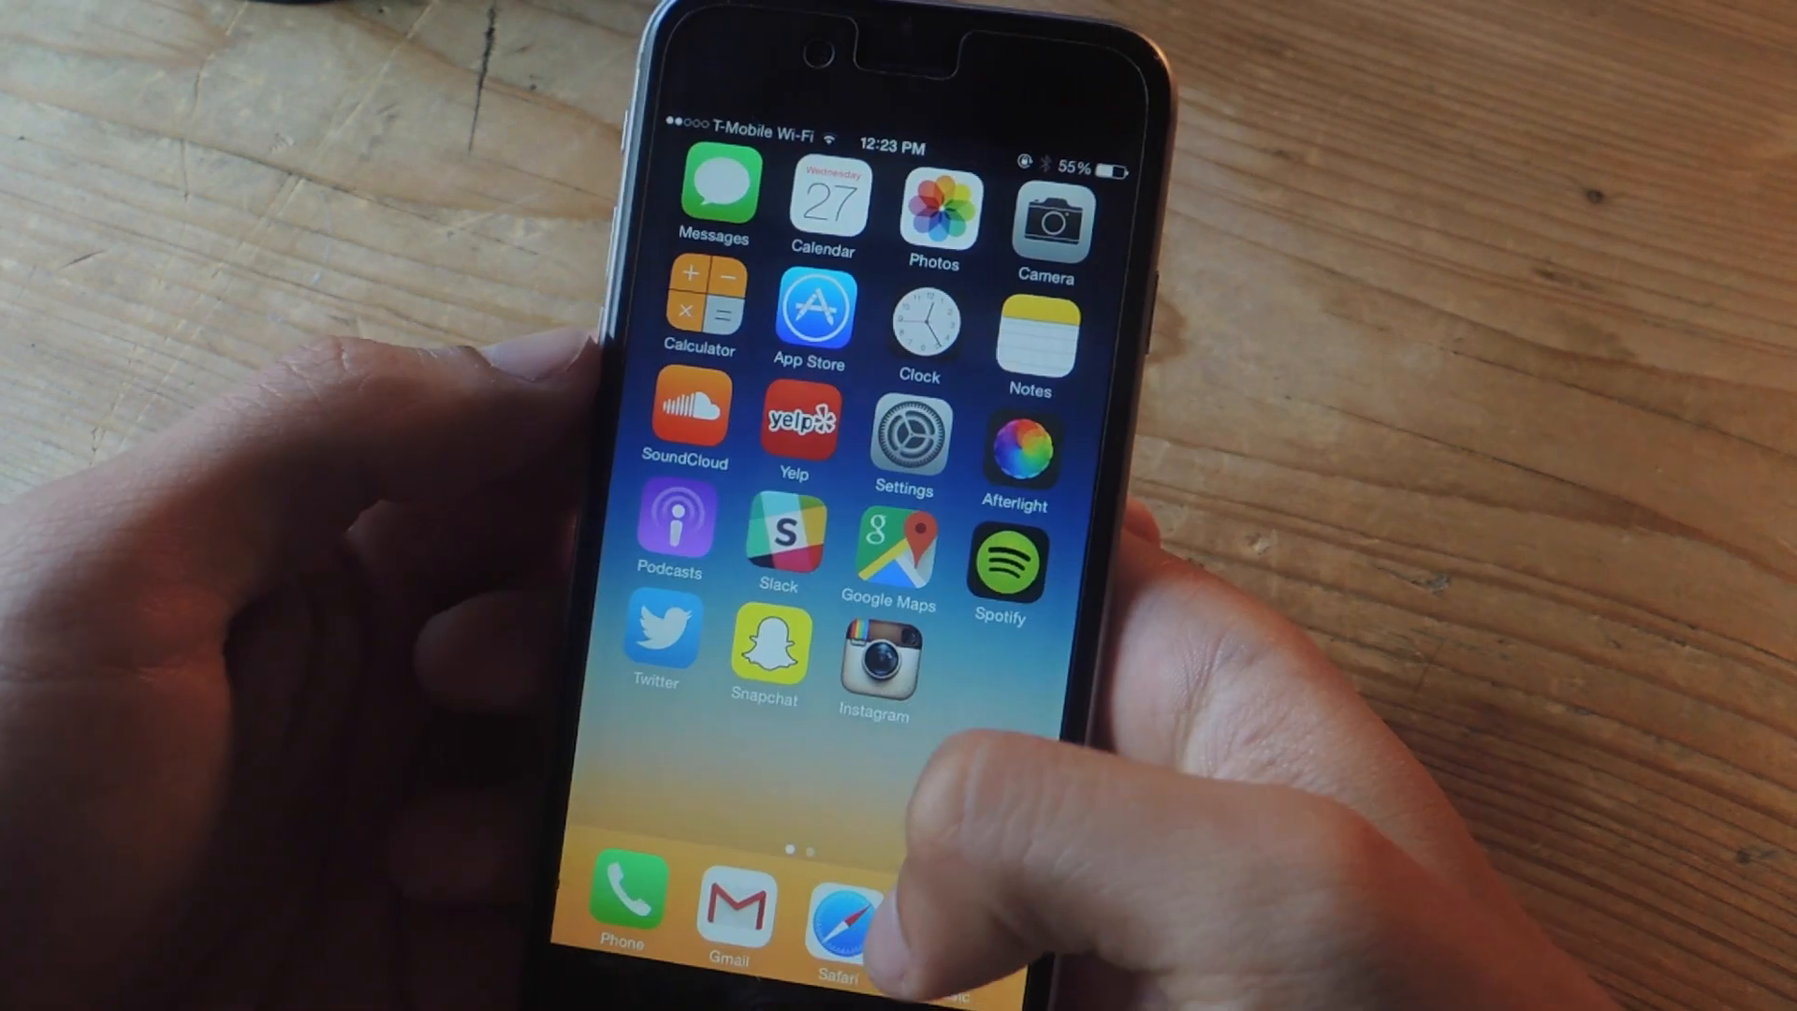
Launch Safari from the home-screen dock
click(844, 905)
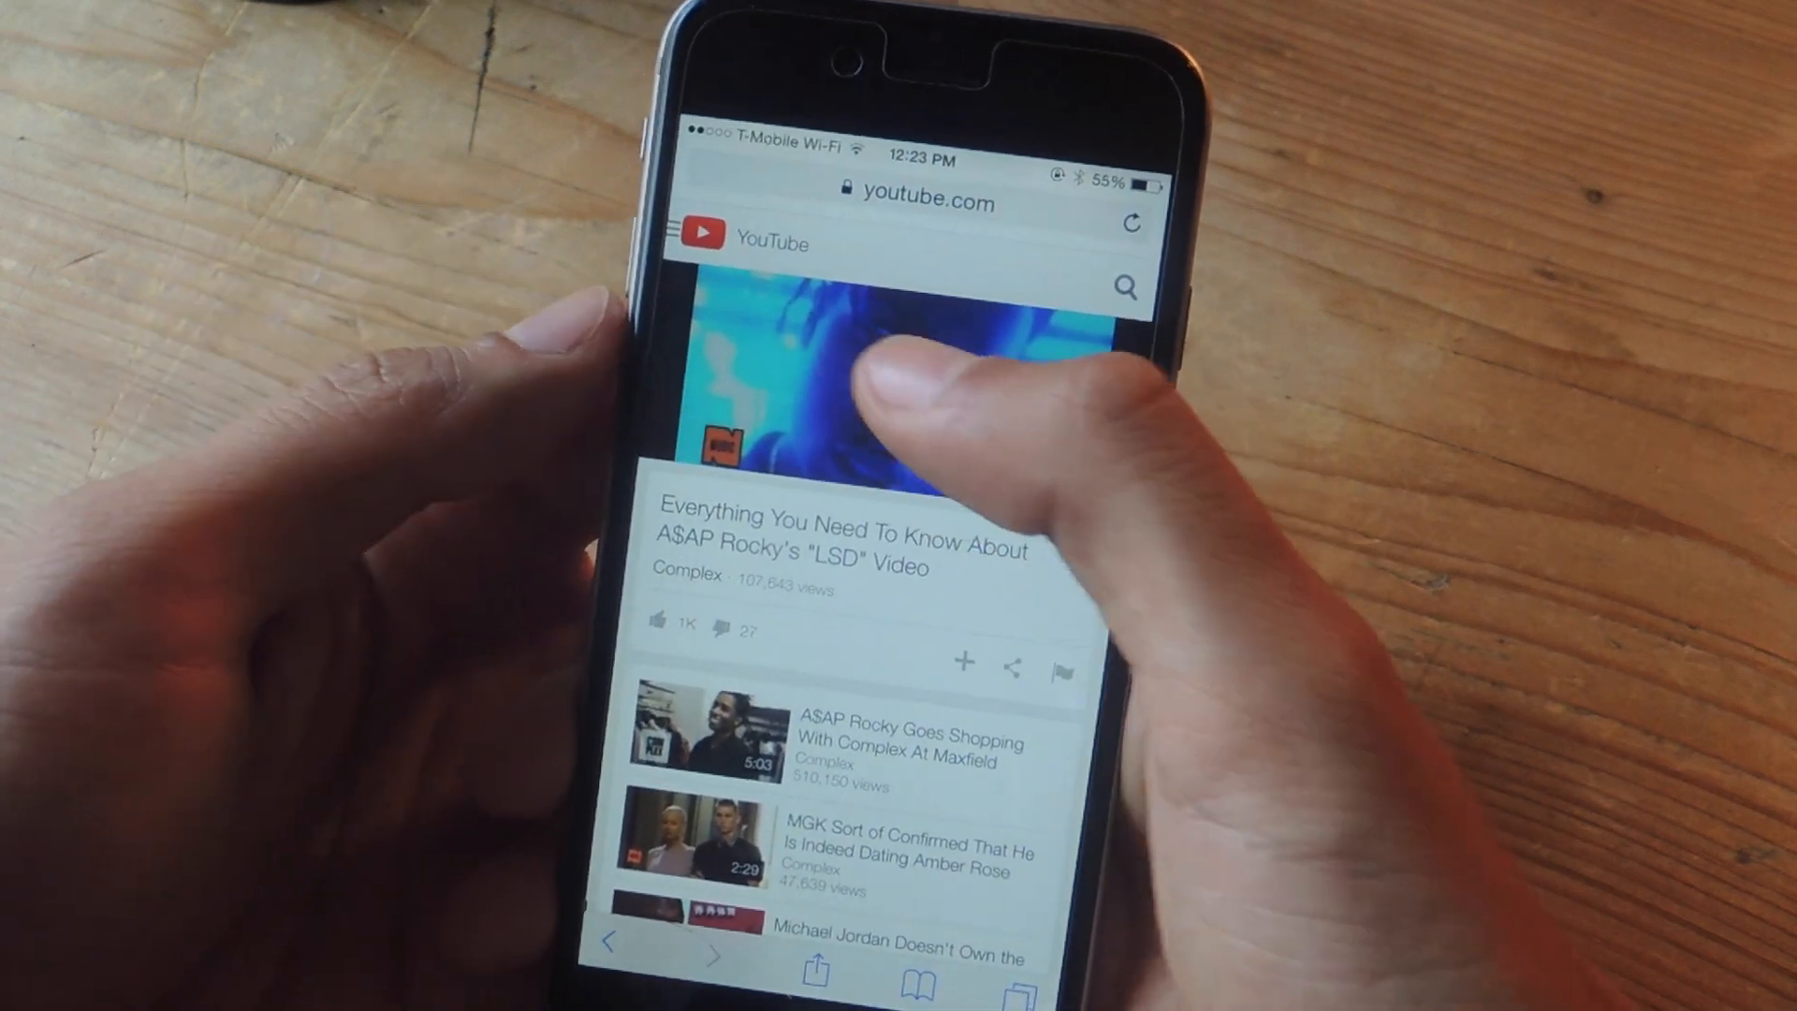
Start the A$AP Rocky 'LSD' video in the full-screen YouTube player
click(894, 402)
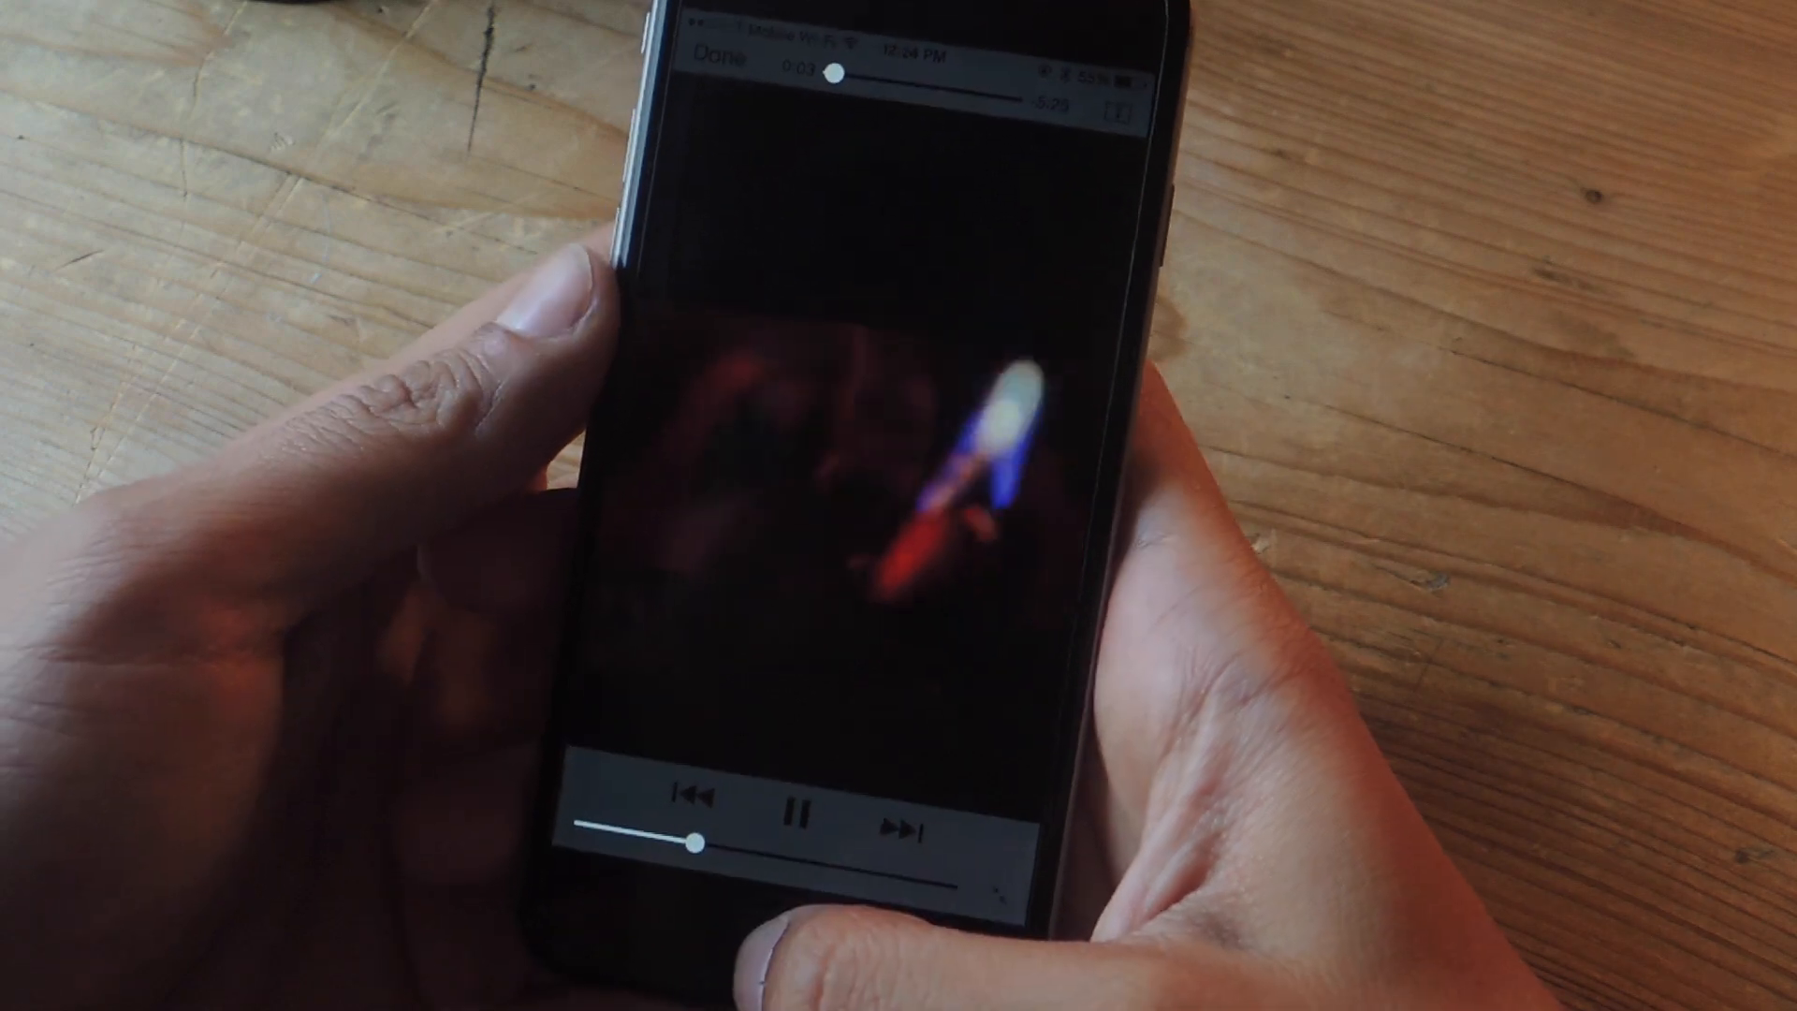